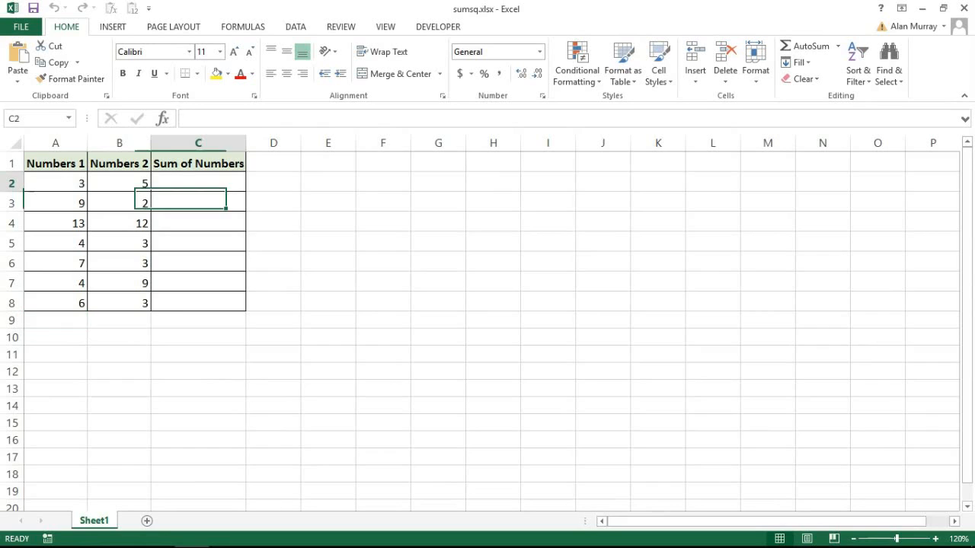
Check A2 and B2, then start typing =sum in C2 to pick SUMSQ
left_click_drag(198, 183, 198, 302)
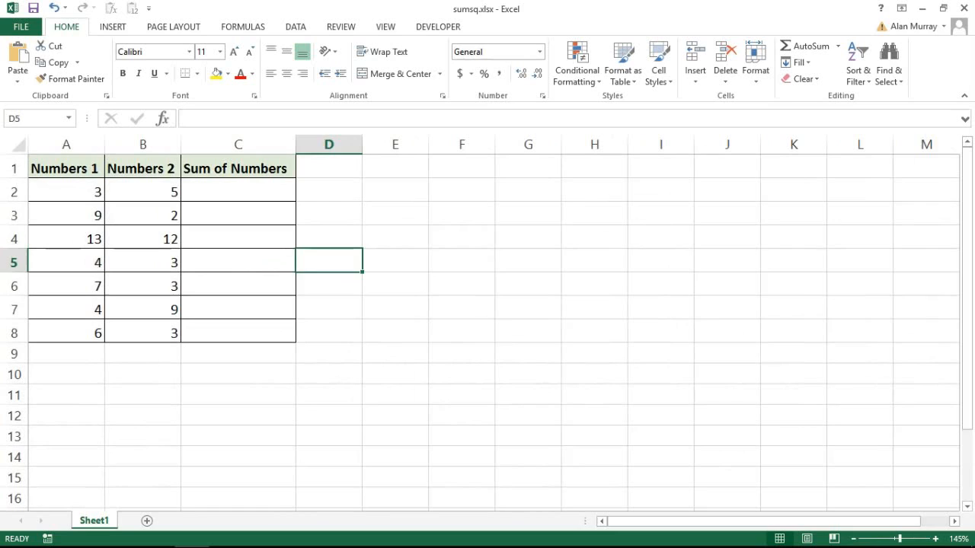
left_click(143, 192)
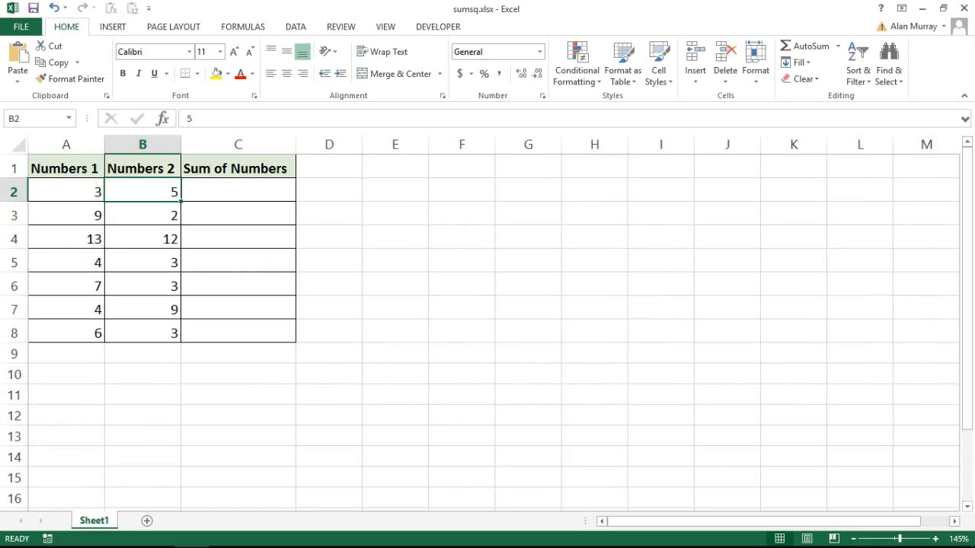
left_click(67, 191)
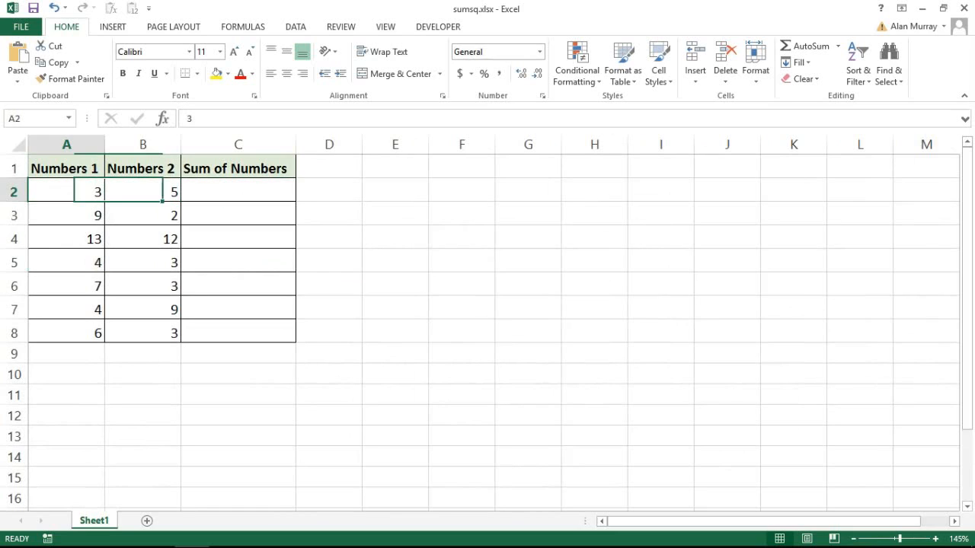
left_click(237, 192)
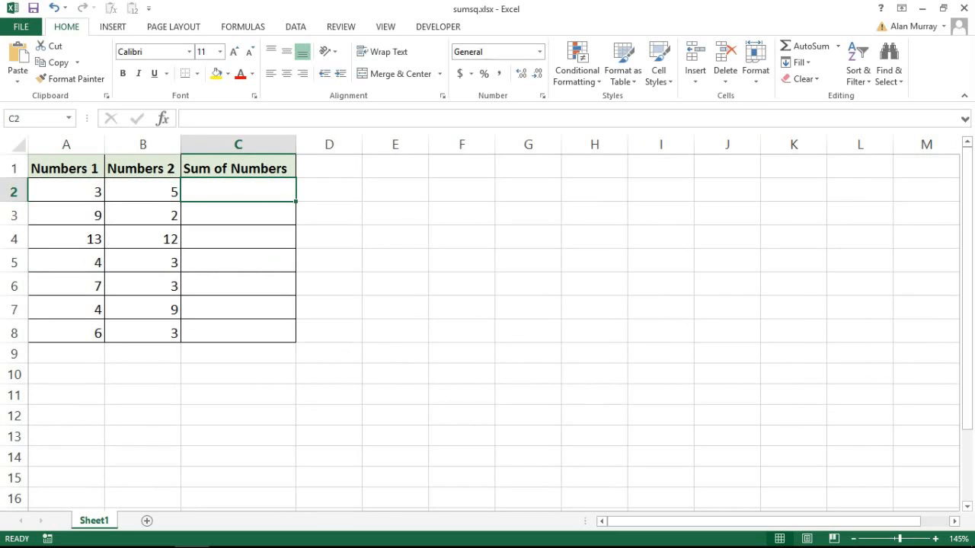
type("=")
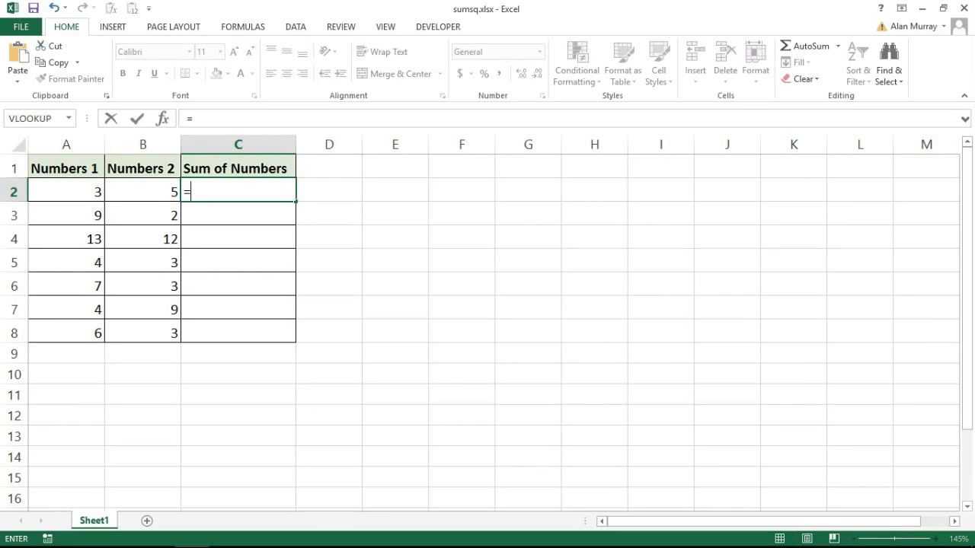
type("sum")
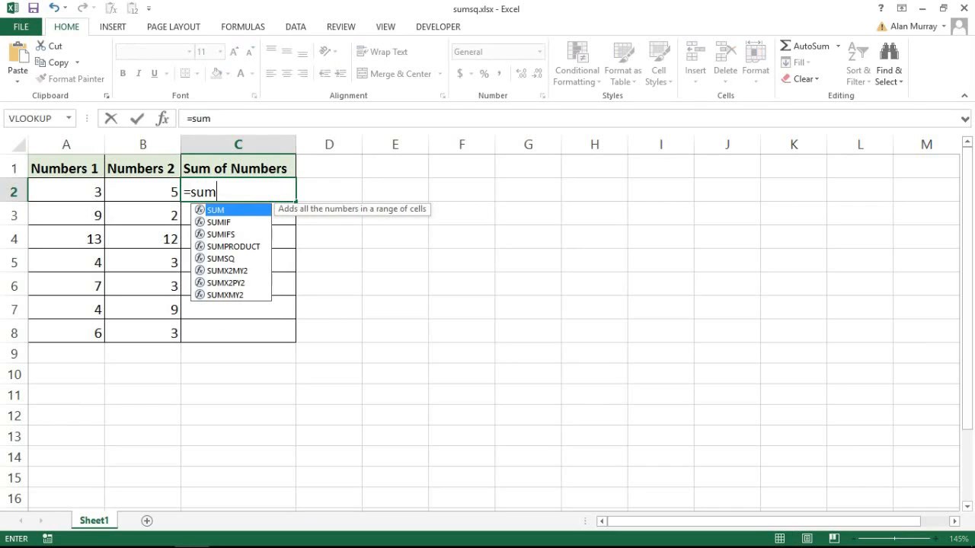
mouse_move(221, 259)
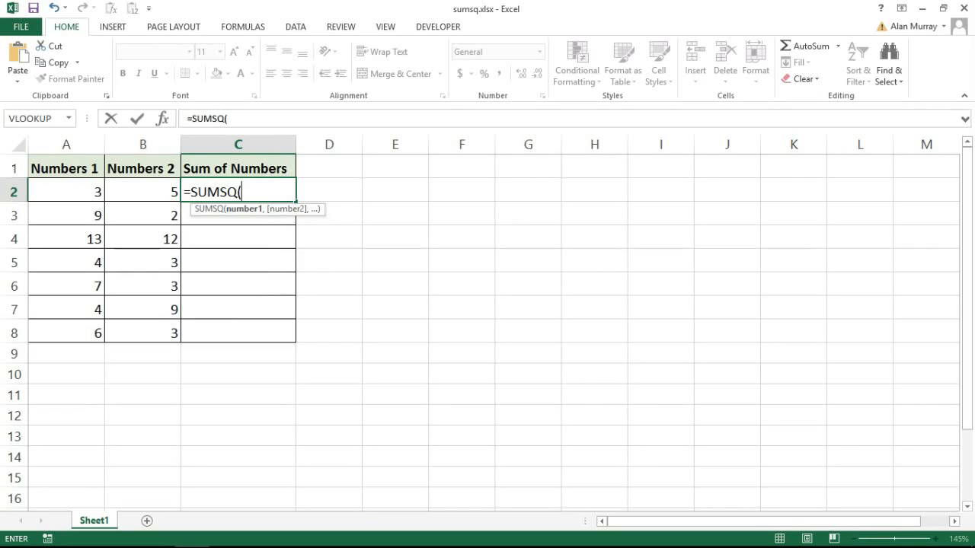
Complete =SUMSQ(A2,B2) in C2, giving 34
left_click(67, 190)
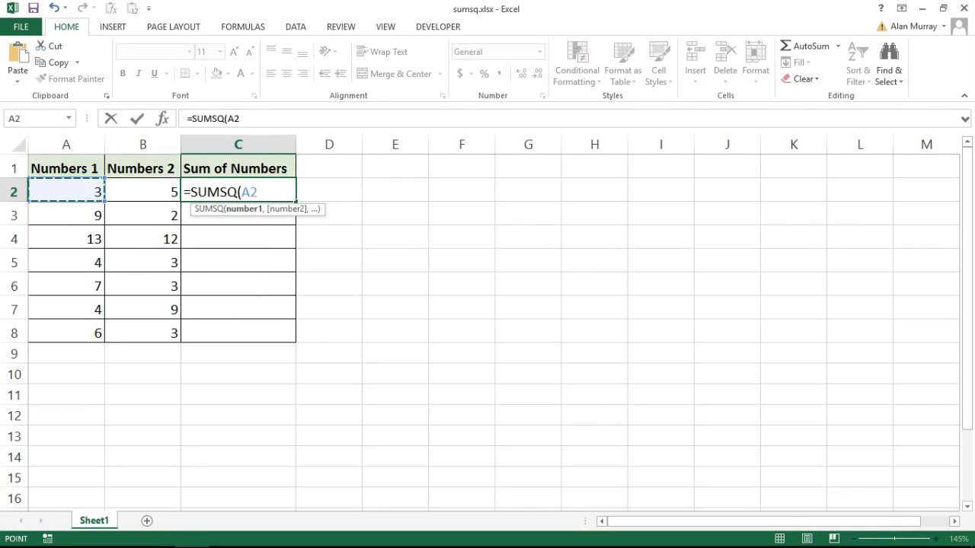
type(",")
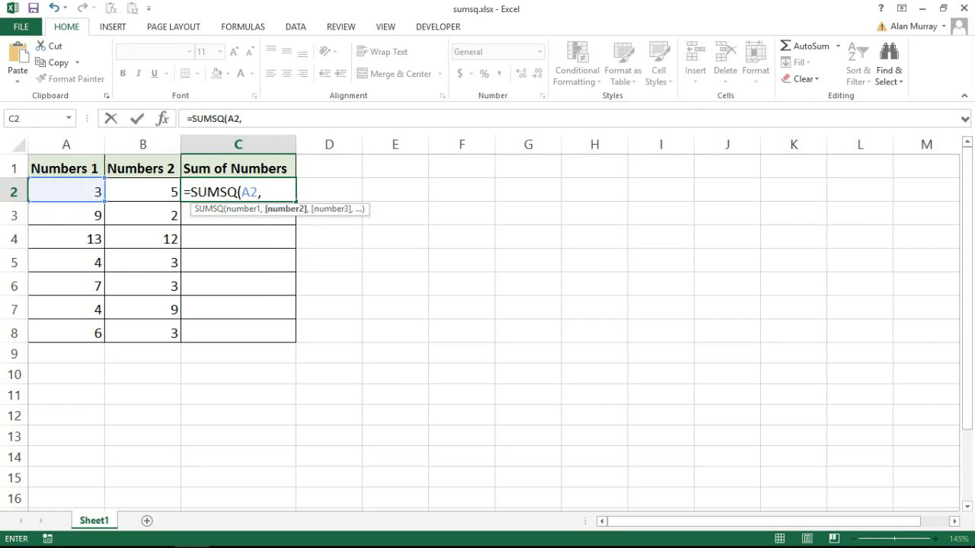
left_click(143, 190)
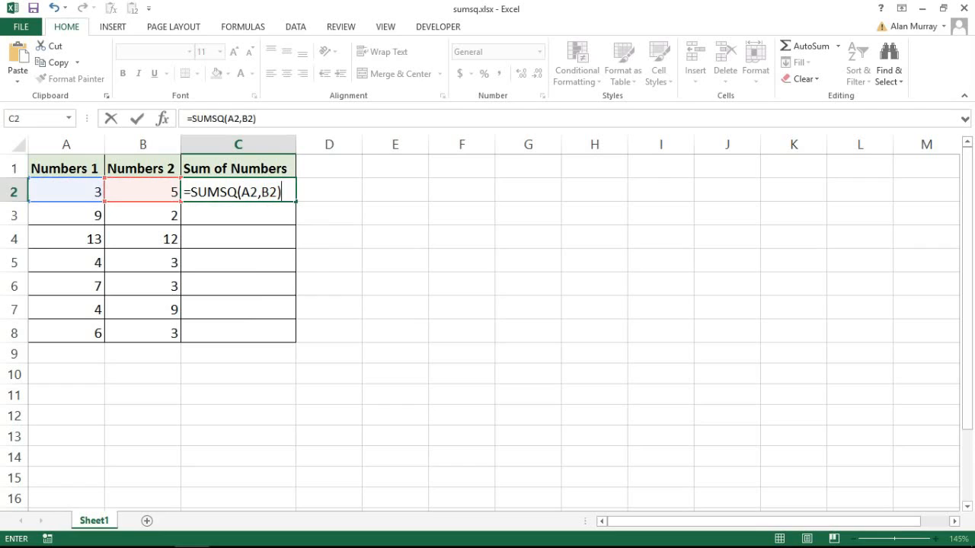
key("Enter")
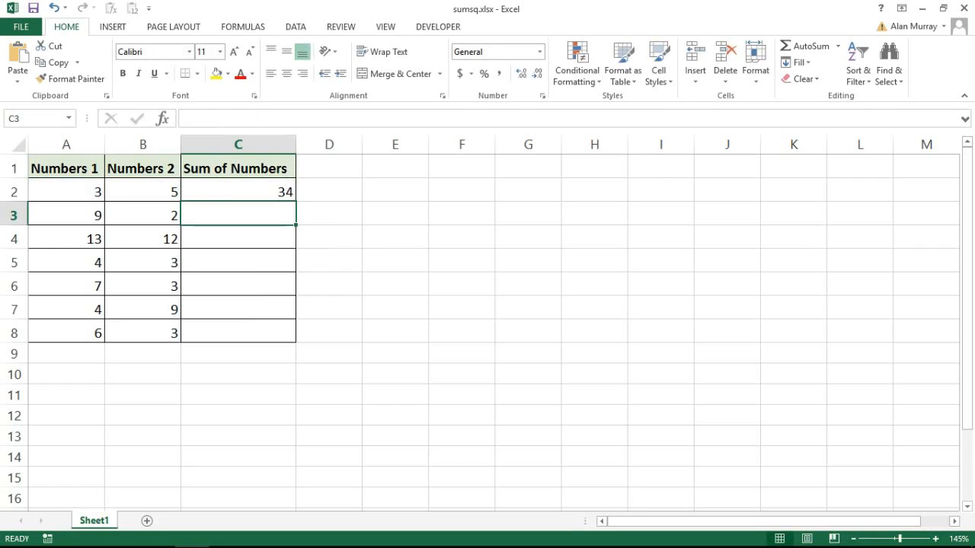
left_click(67, 192)
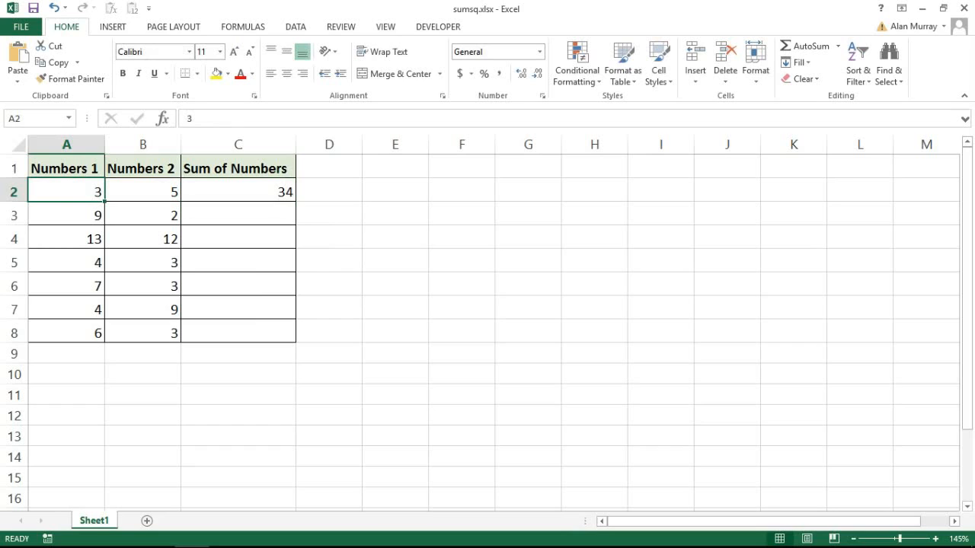
left_click(144, 192)
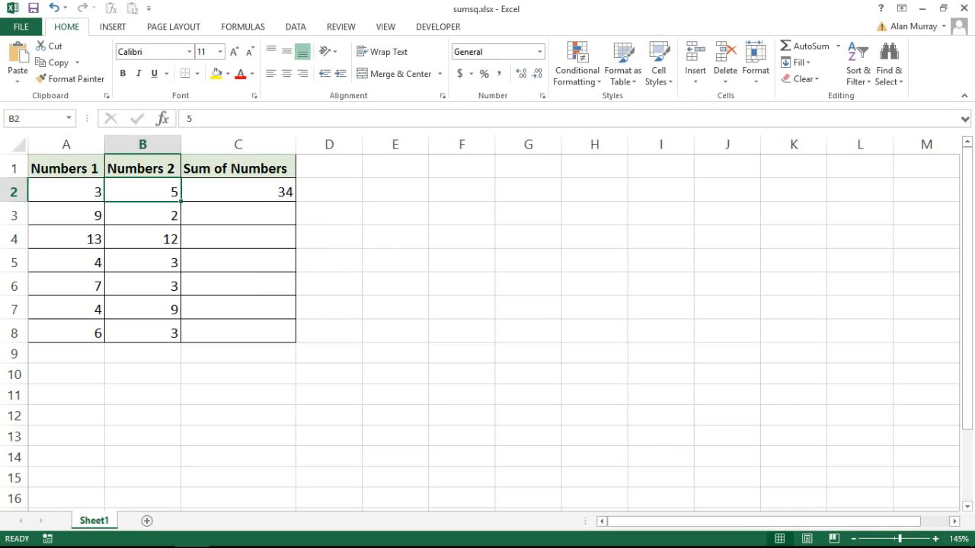
left_click(67, 192)
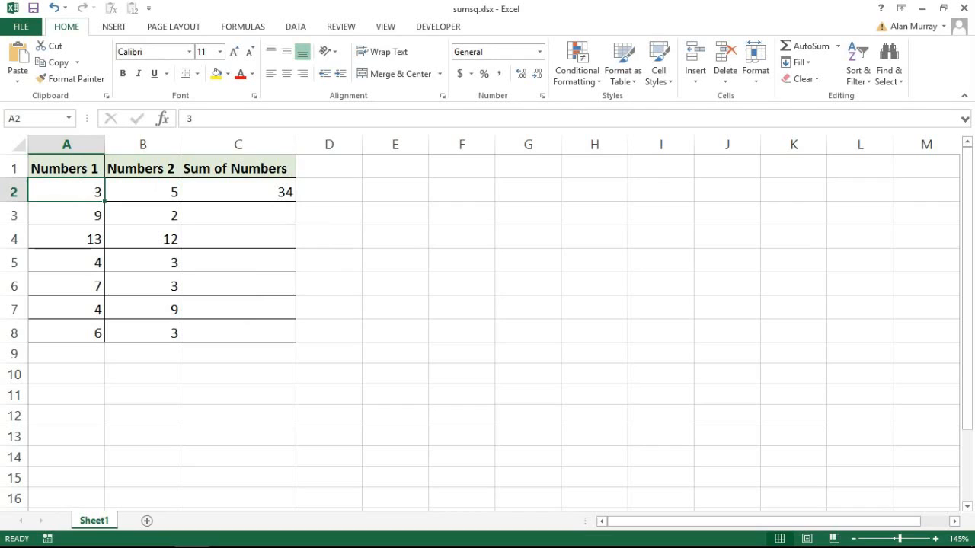
left_click(238, 192)
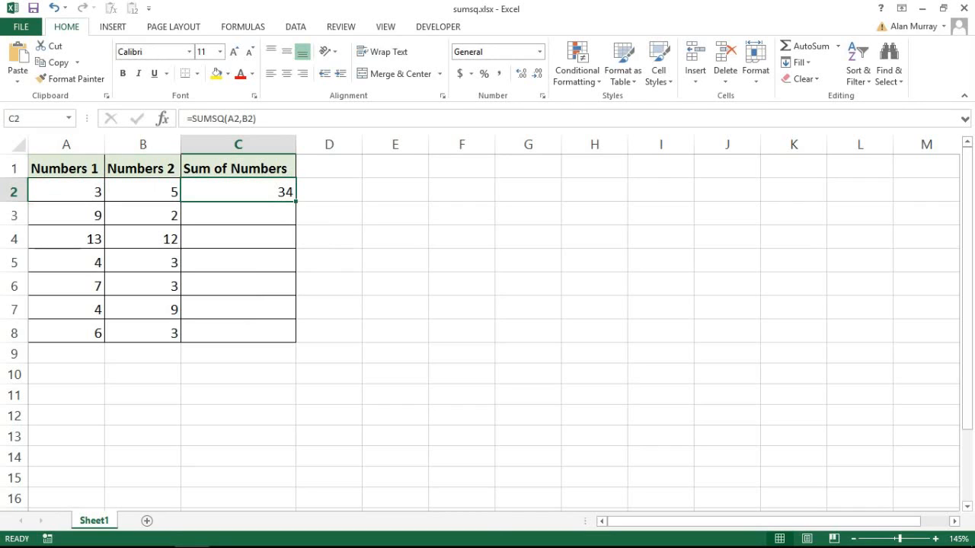
left_click(144, 192)
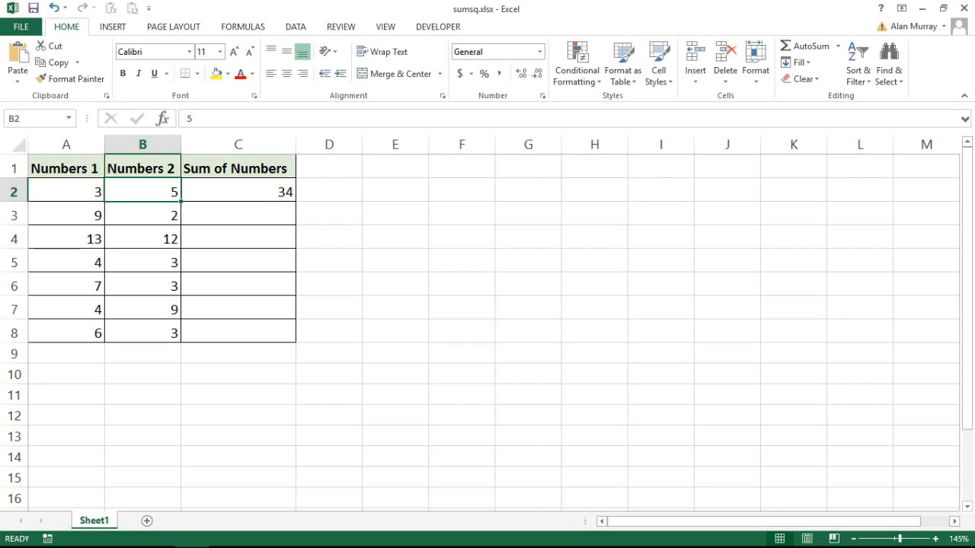
Copy the C2 SUMSQ formula down to C8 and check the result in C4
left_click(238, 192)
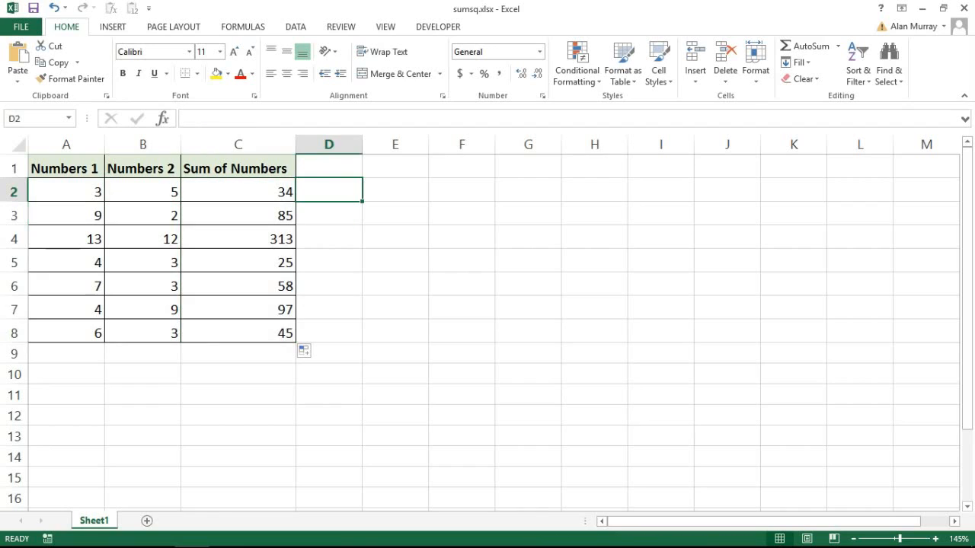
left_click(237, 237)
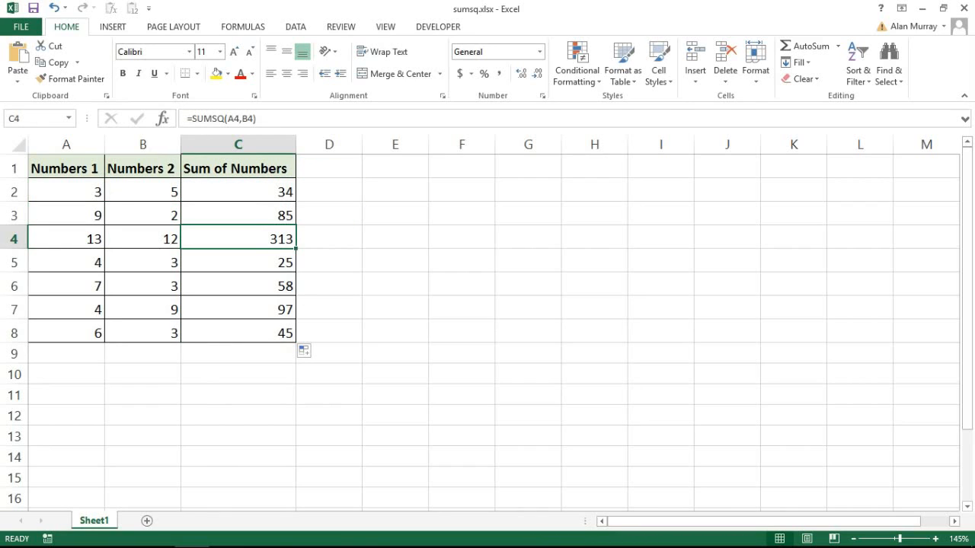